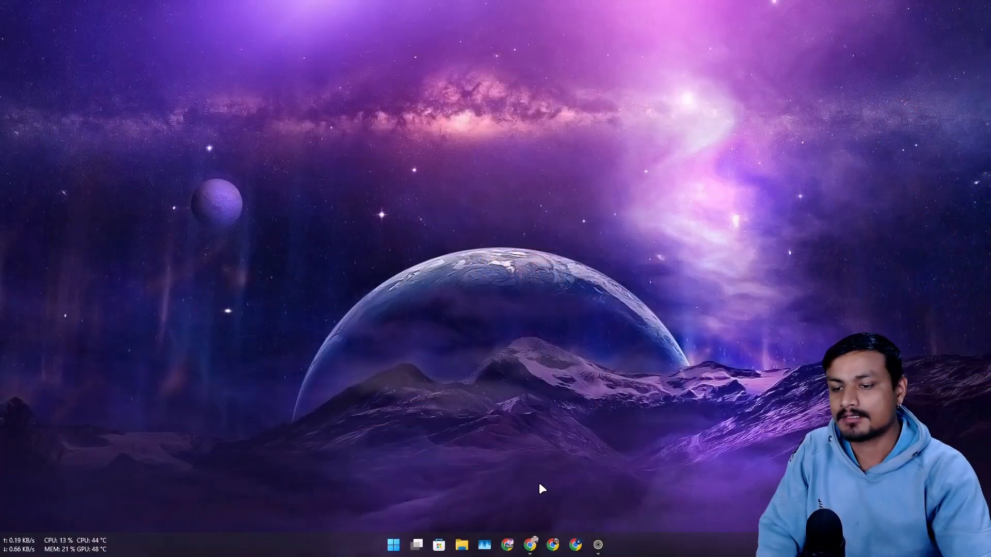
Switch from the YouTube video to the Microsoft Learn 24H2 supported Intel processors article
left_click(530, 544)
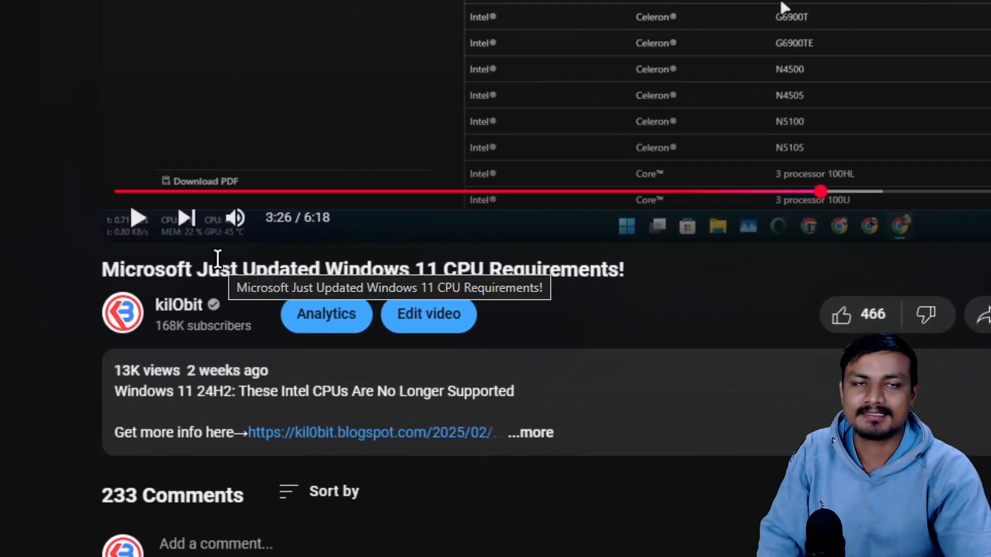
scroll("down", 3)
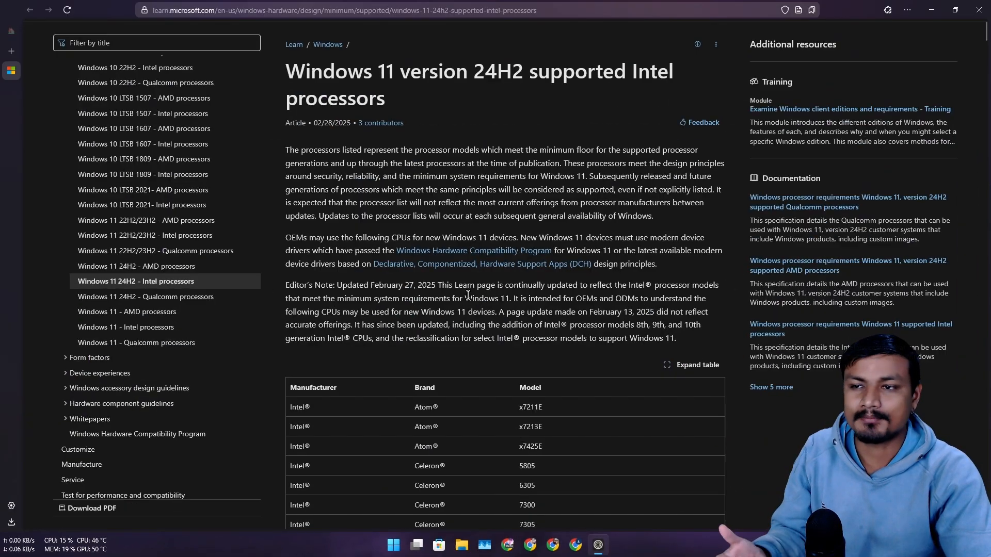
Scroll to read the Editor's Note on the February 27, 2025 update adding 8th–10th gen Intel models
scroll("up", 3)
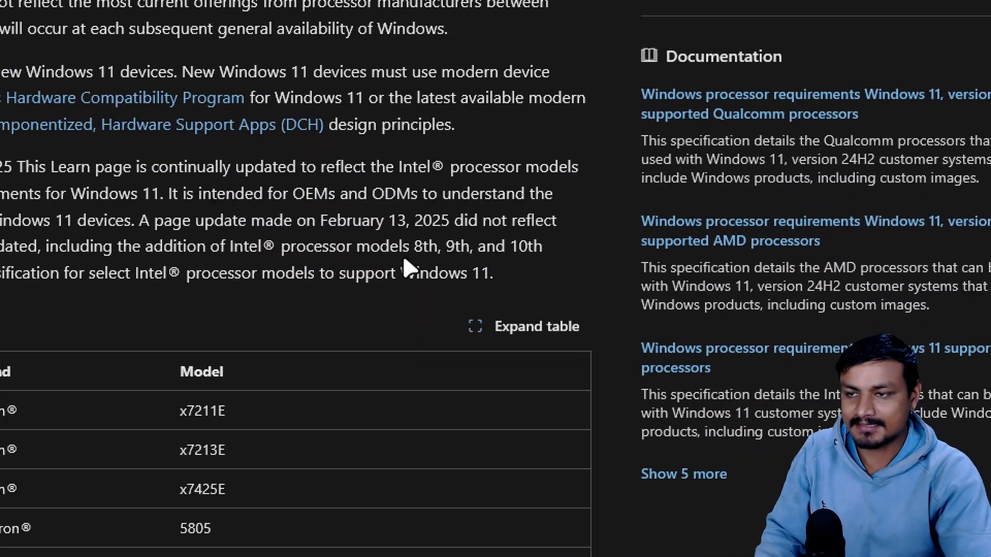
mouse_move(518, 256)
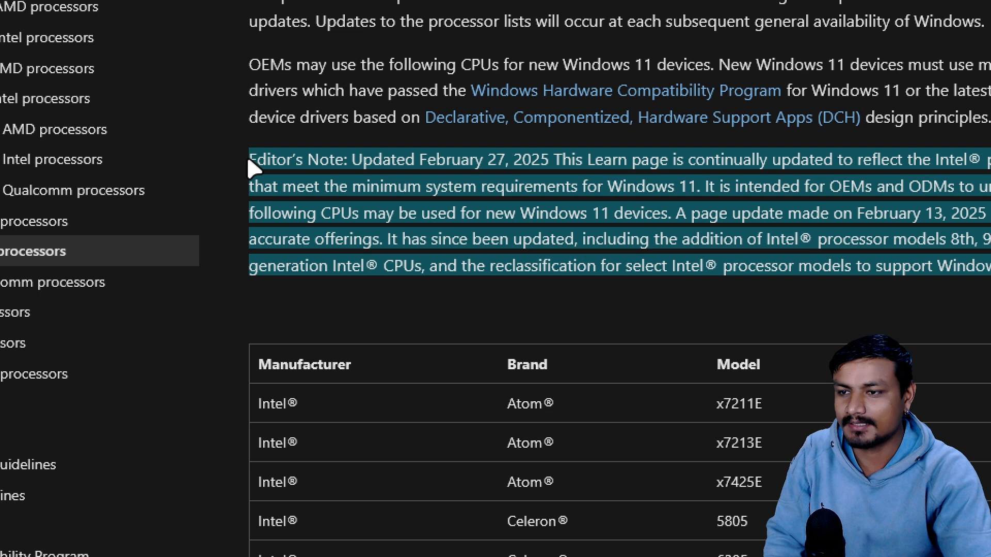
mouse_move(505, 165)
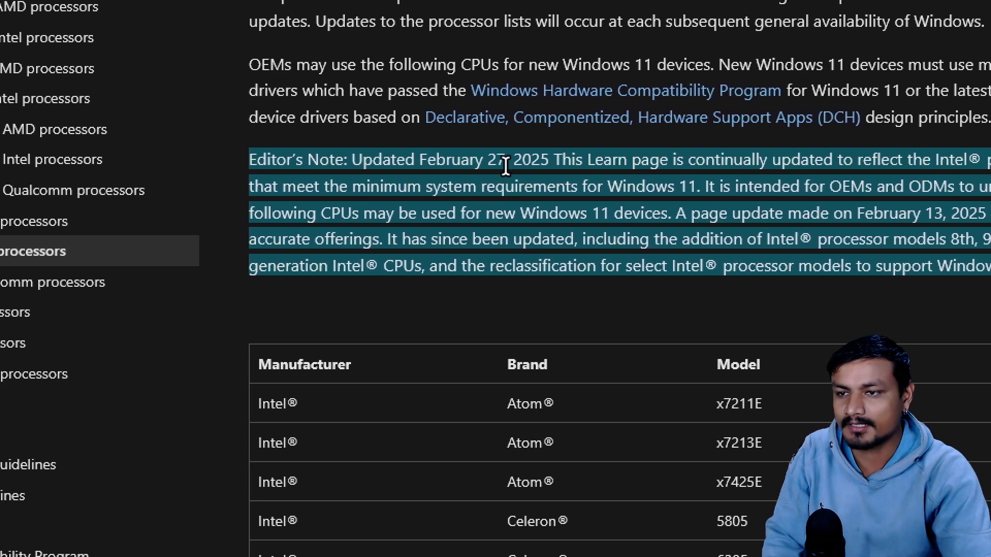
mouse_move(512, 184)
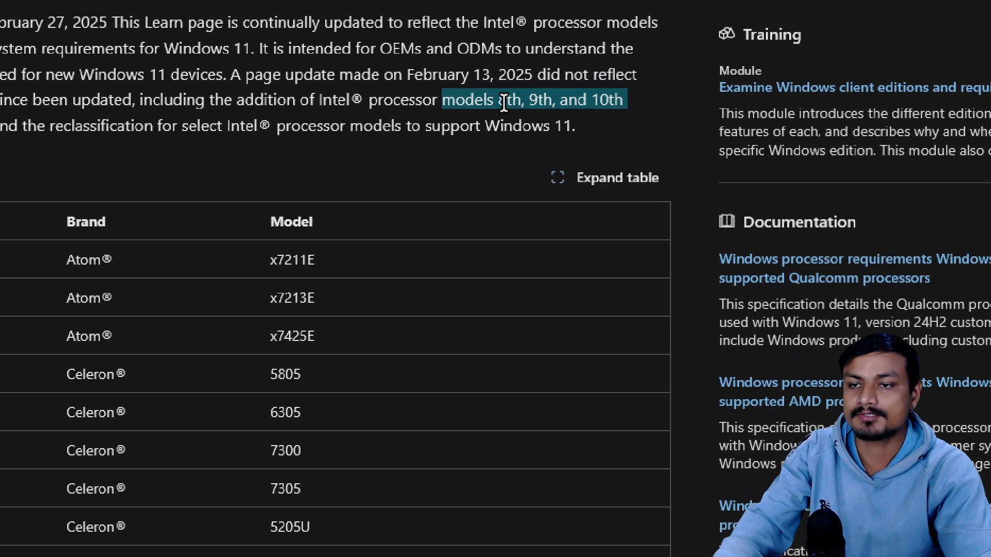
scroll("up", 3)
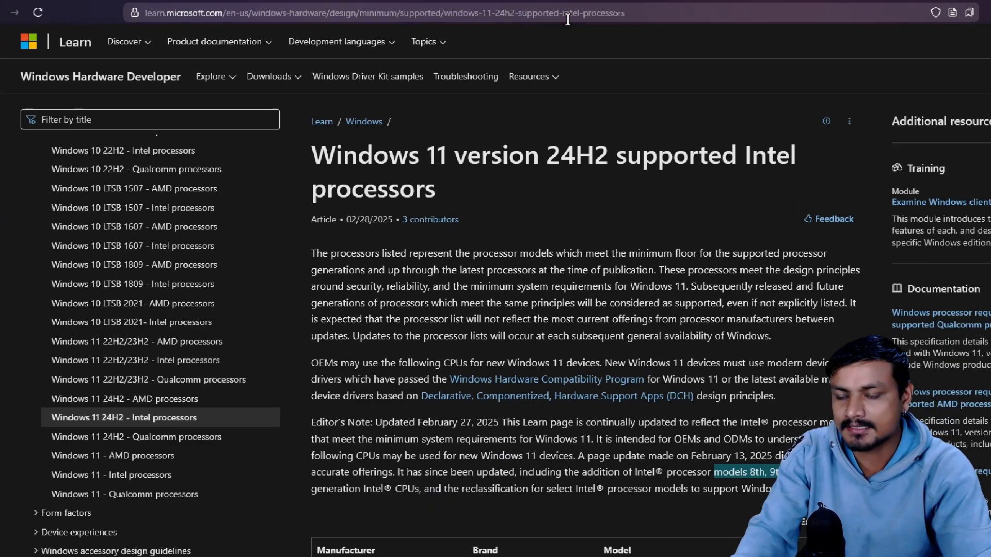
Mark '24H2' in the title and move down to the supported Intel processor table of Atom and Celeron models
scroll("down", 3)
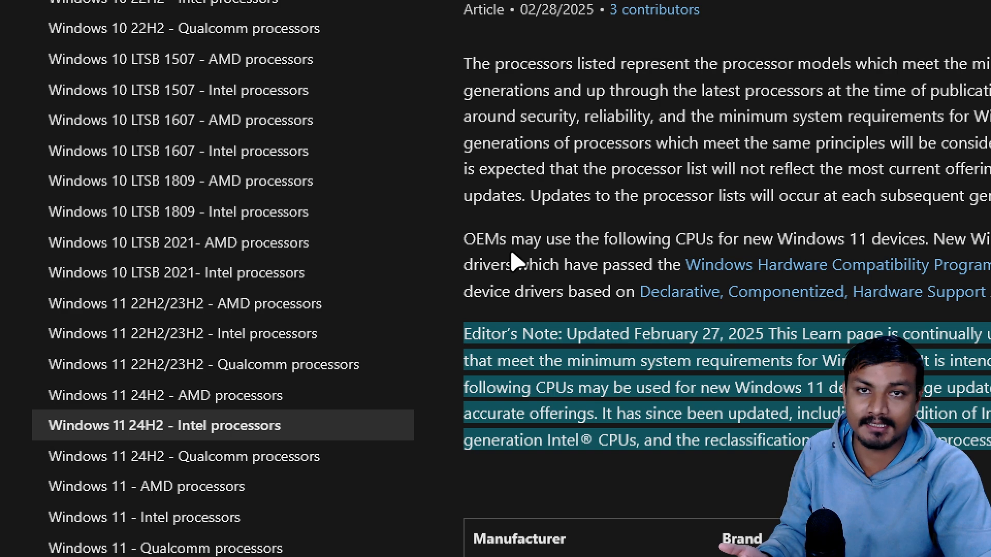
scroll("down", 3)
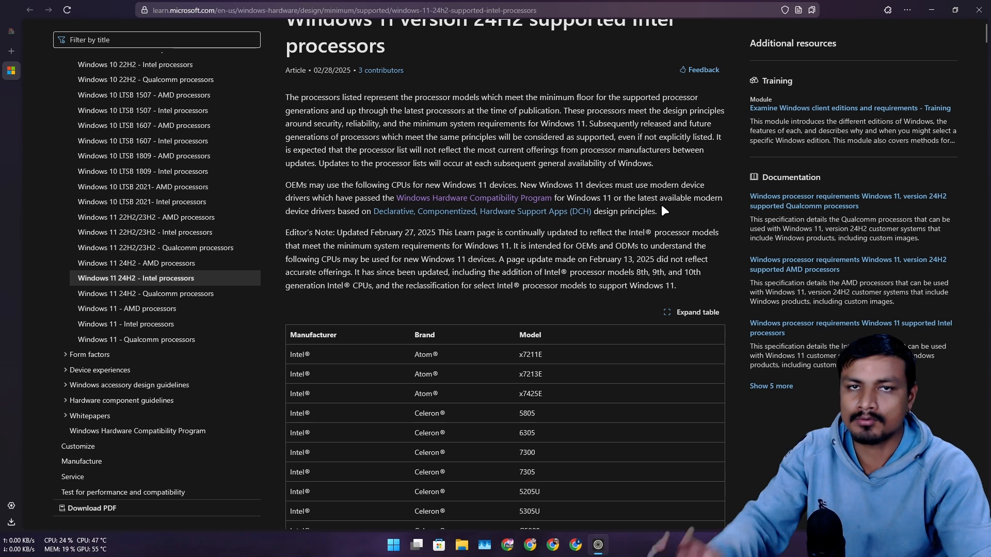
scroll("down", 3)
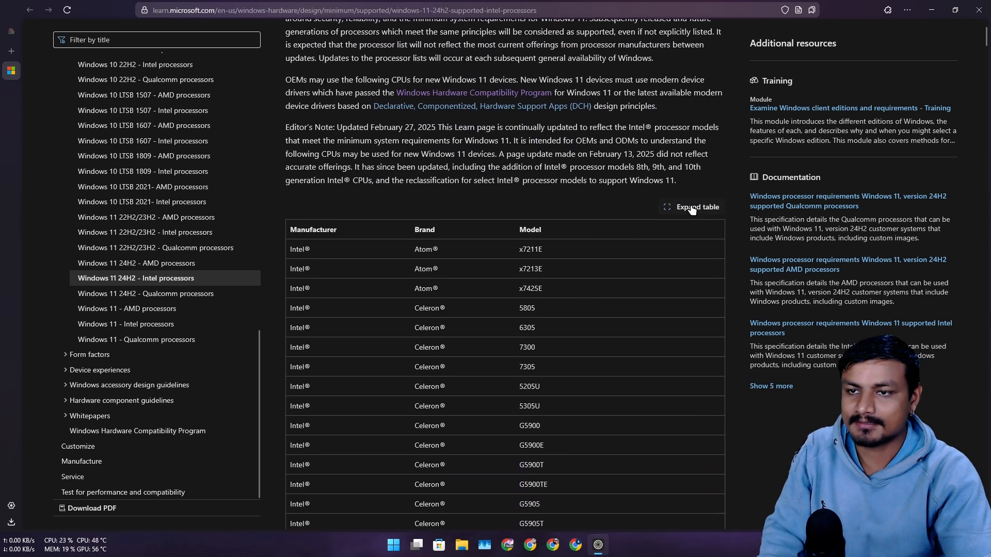
mouse_move(681, 184)
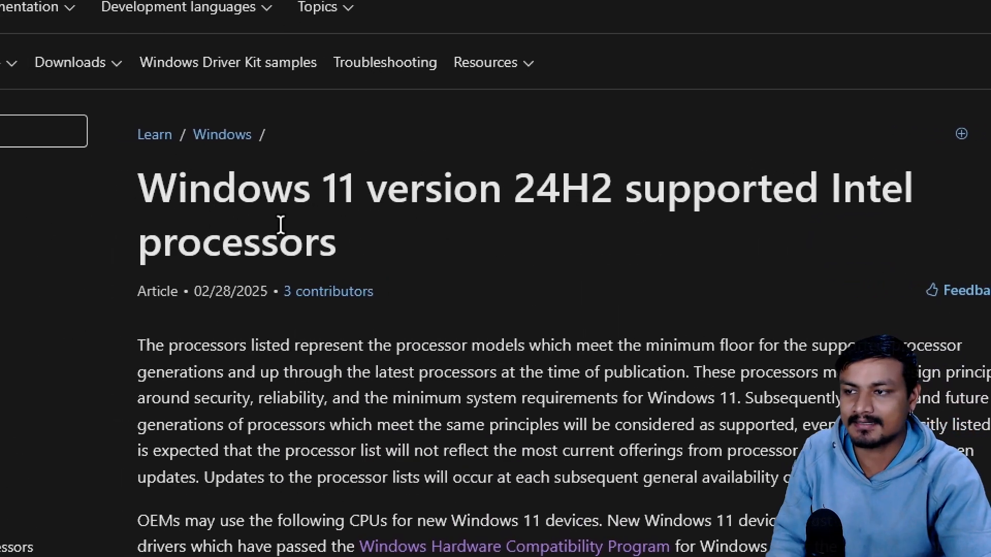
mouse_move(632, 230)
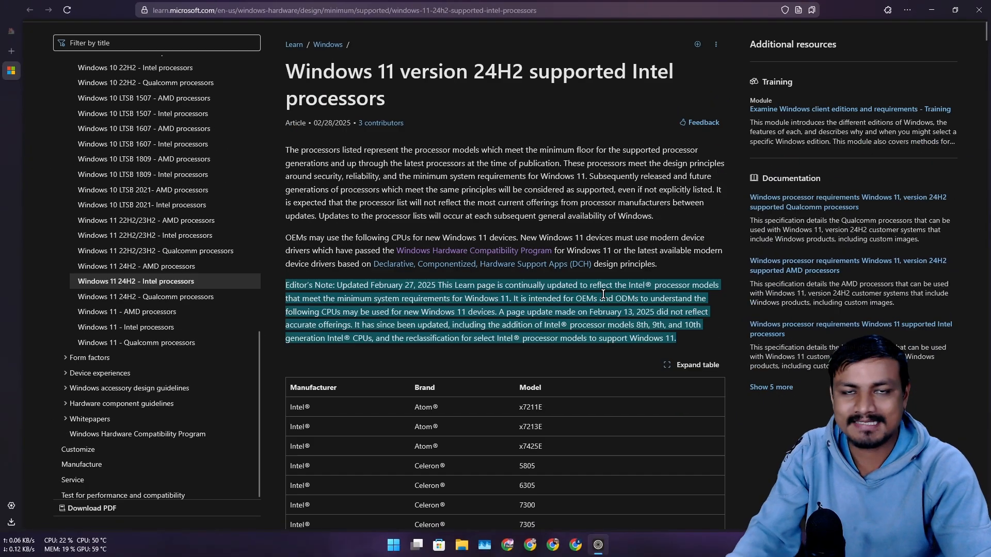
scroll("down", 3)
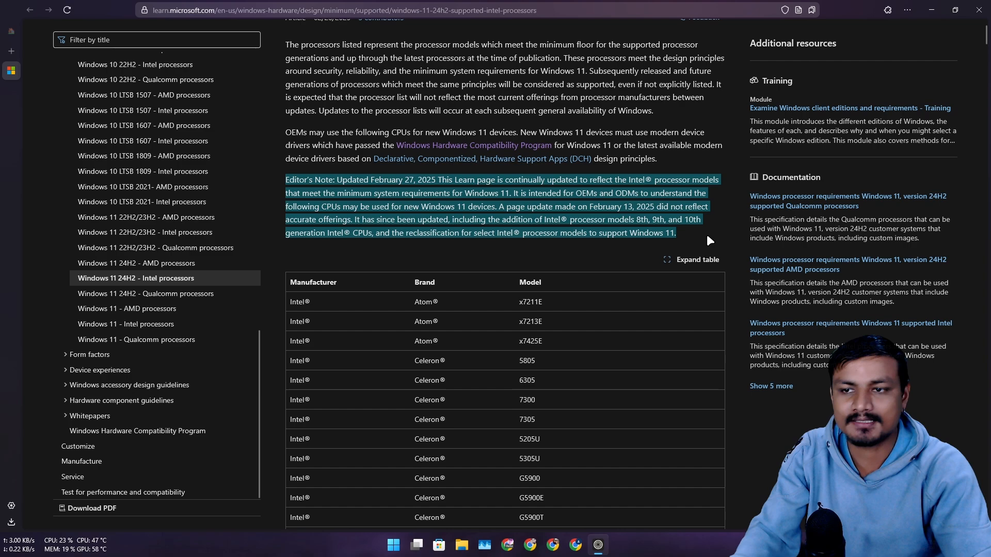
scroll("up", 3)
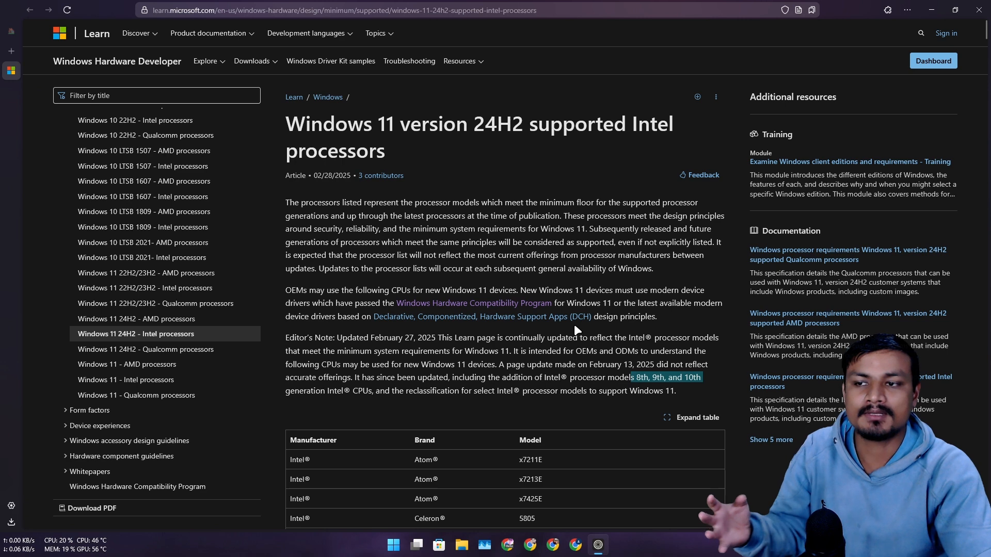
double_click(497, 124)
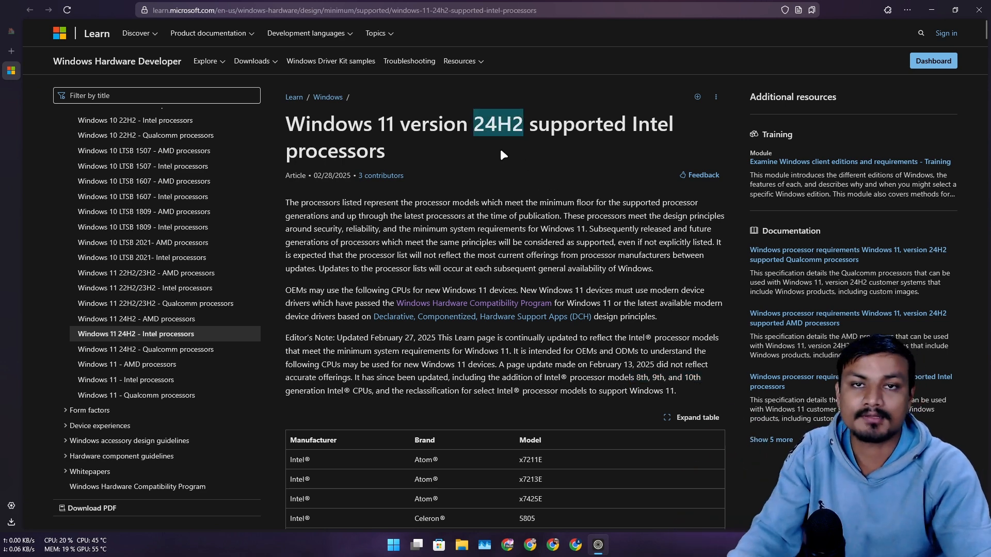
mouse_move(640, 358)
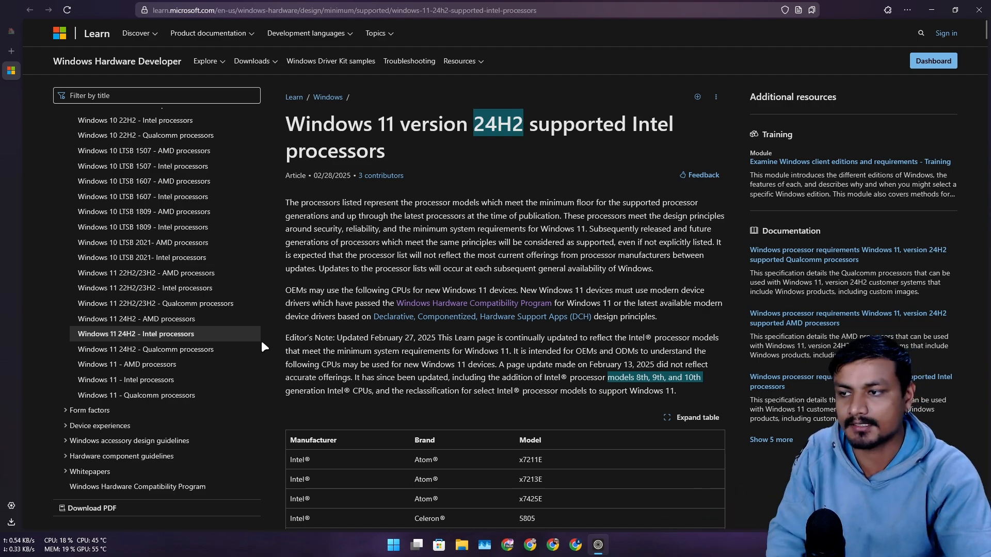
scroll("down", 3)
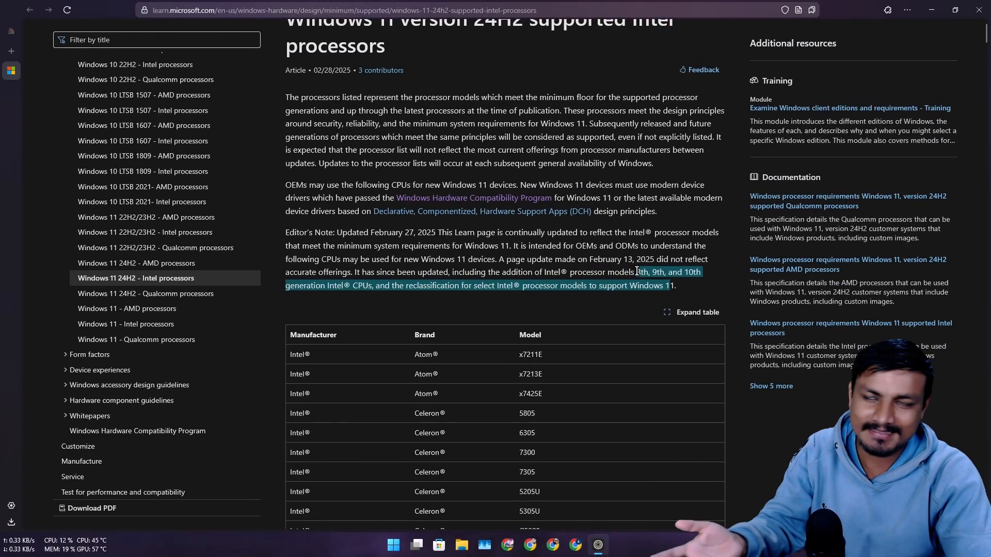
scroll("down", 3)
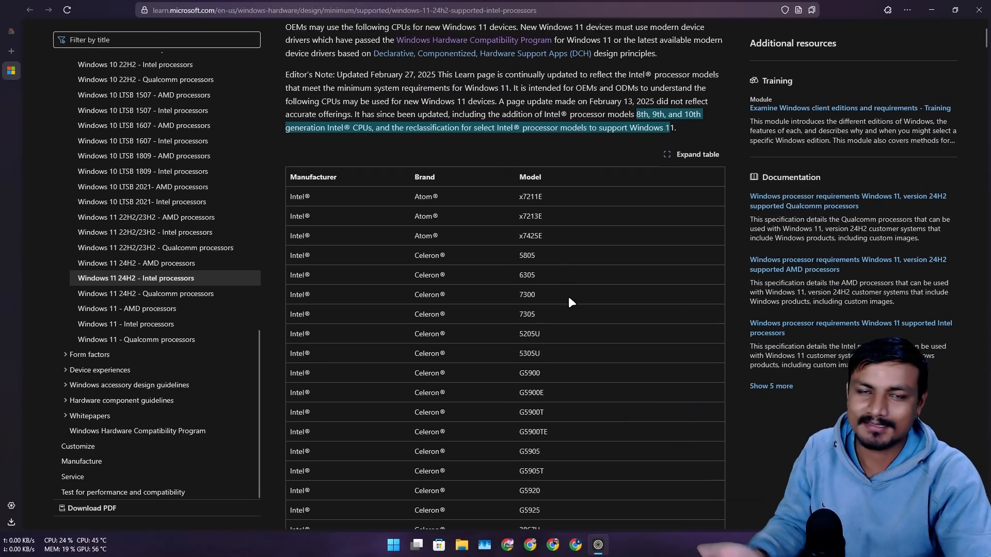
Move through the processor table to the Core 3, 5 and 7 entries
scroll("up", 3)
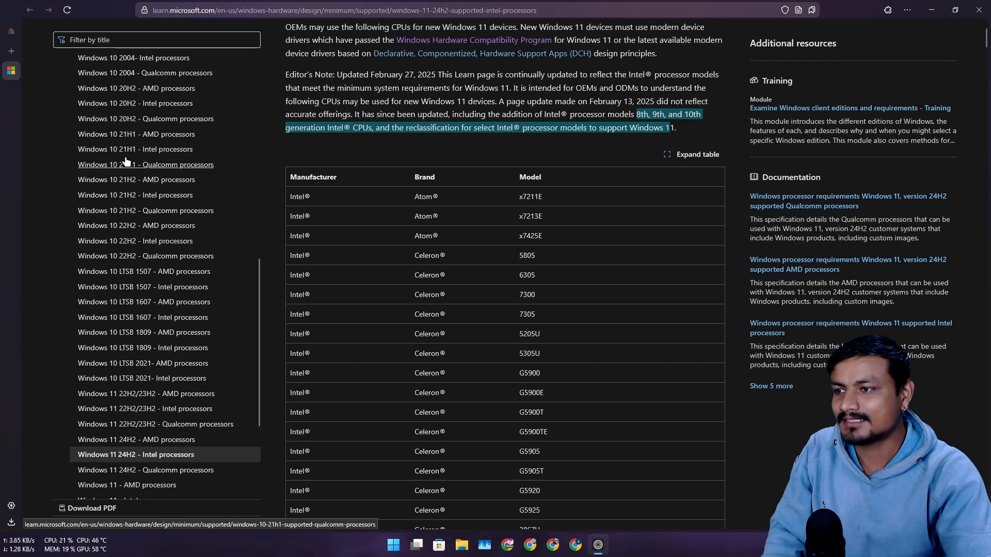
scroll("up", 3)
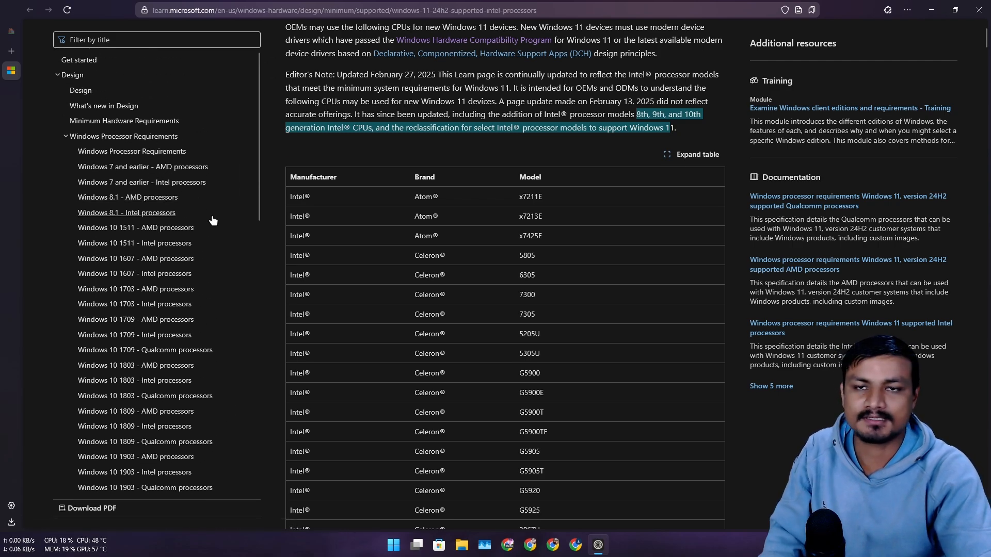
scroll("up", 3)
type("9")
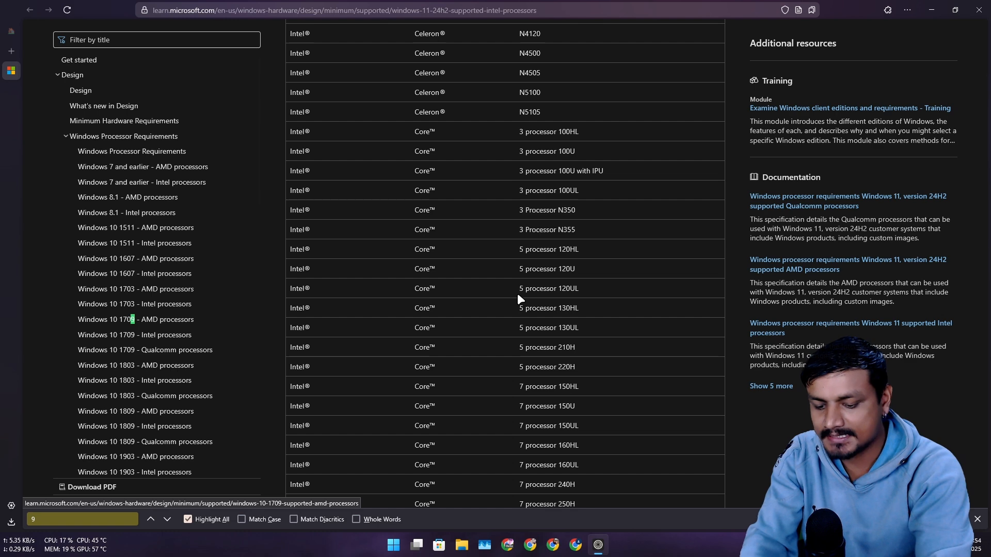
Search the page for 9700, review the 7 i7-9700 matches including i7-9700K, and return to the top
type("700")
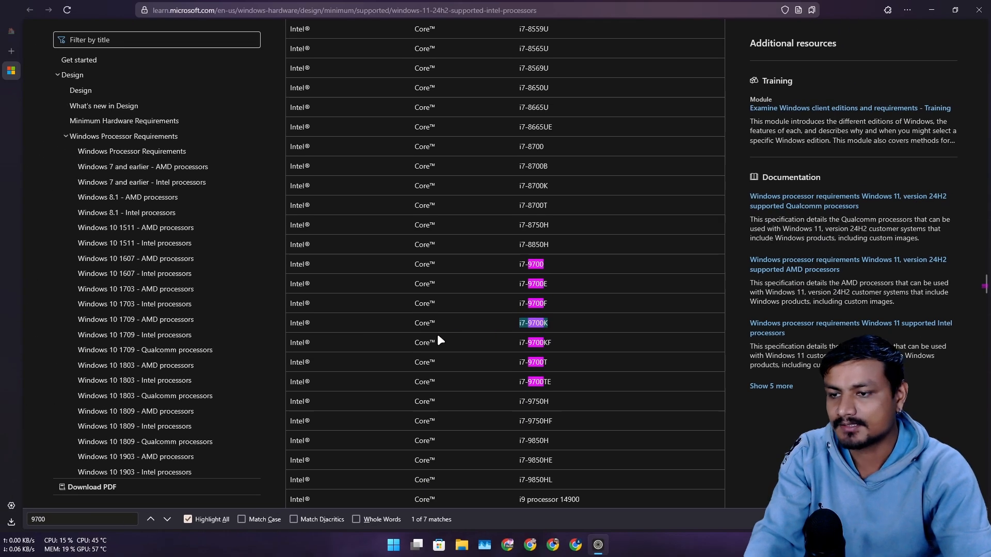
mouse_move(568, 330)
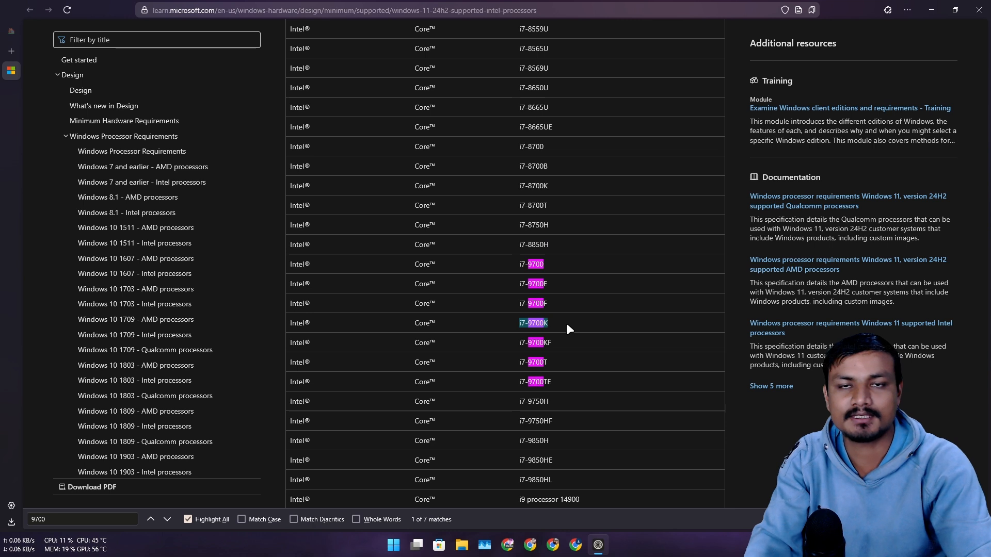
scroll("down", 3)
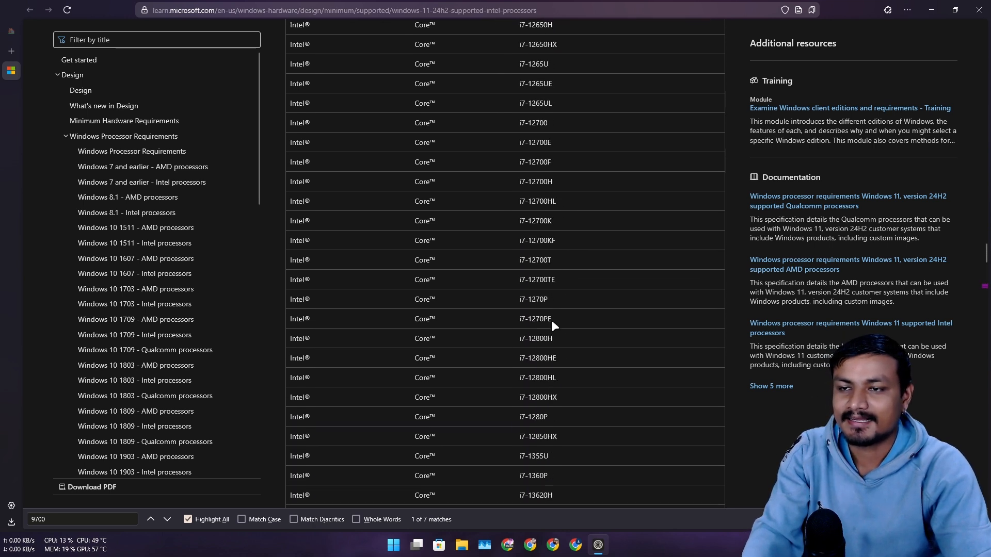
scroll("up", 3)
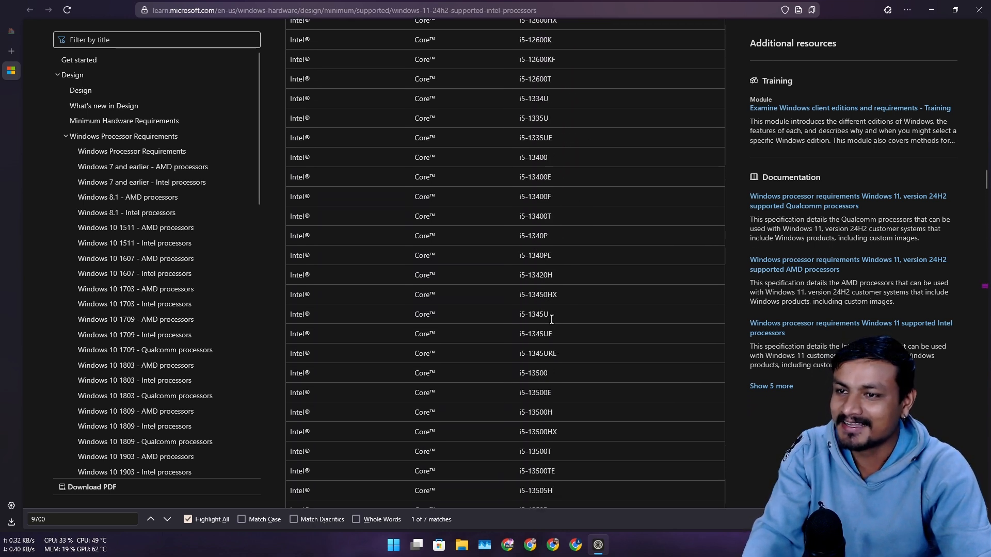
scroll("up", 3)
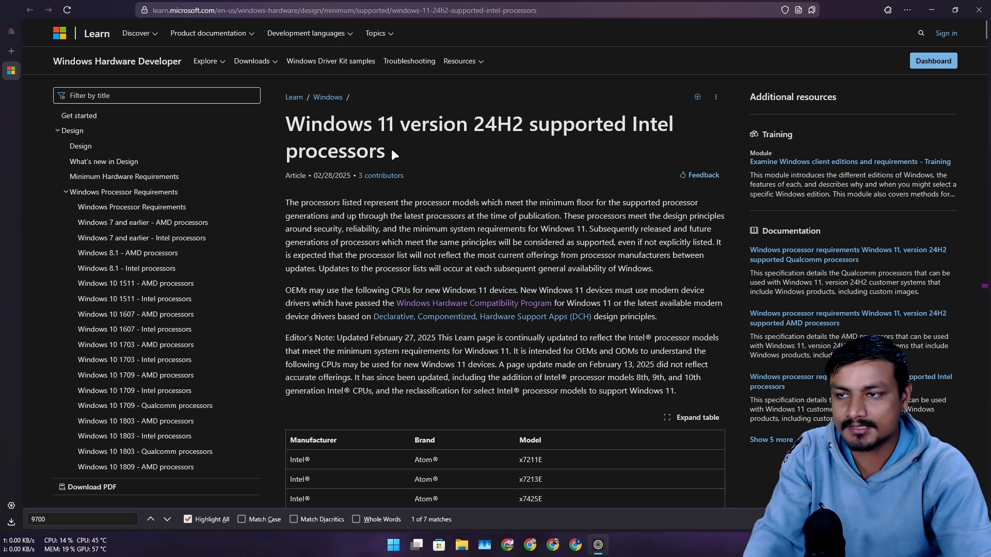
Bring up the 22H2 & 23H2 supported Intel processors article with the 9700 search highlighting i7-9700 models
scroll("down", 3)
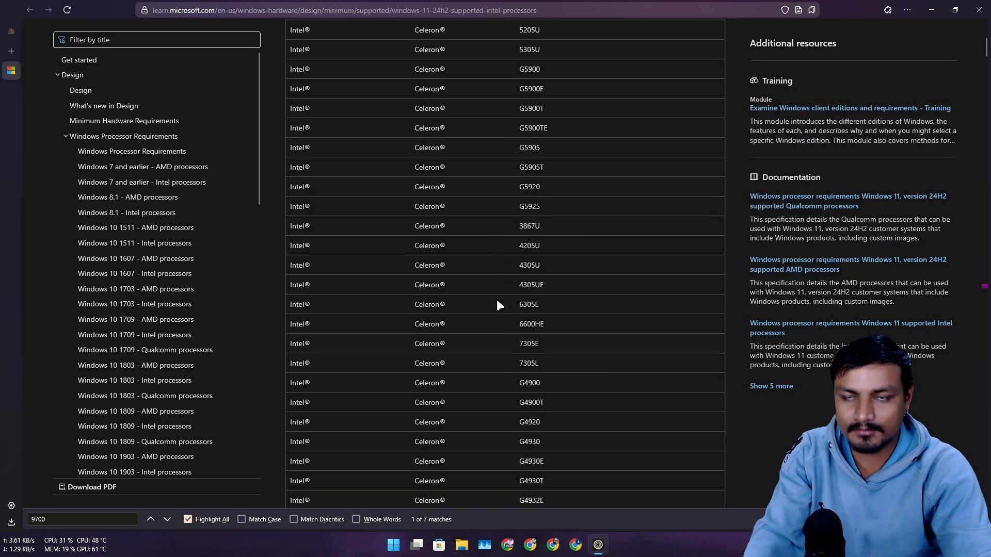
scroll("up", 3)
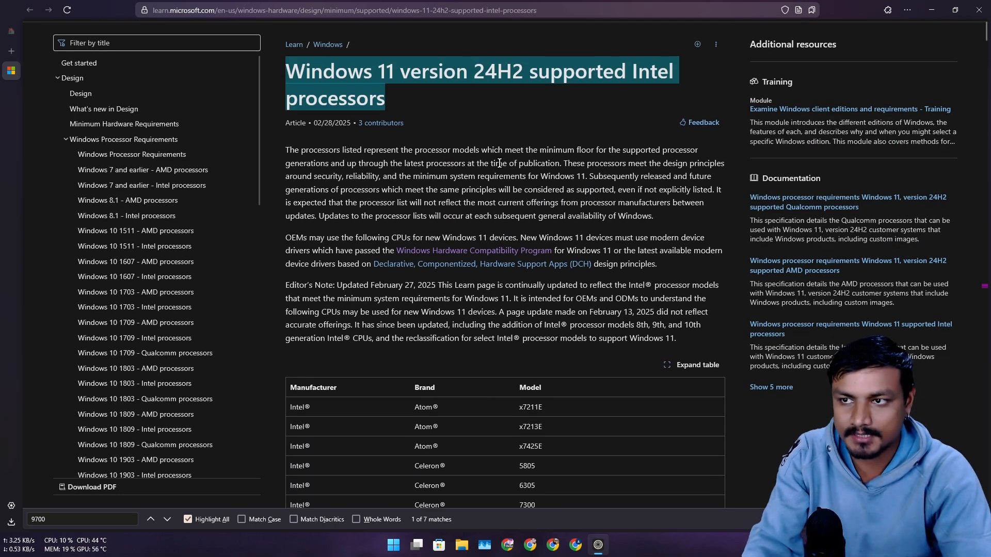
mouse_move(595, 227)
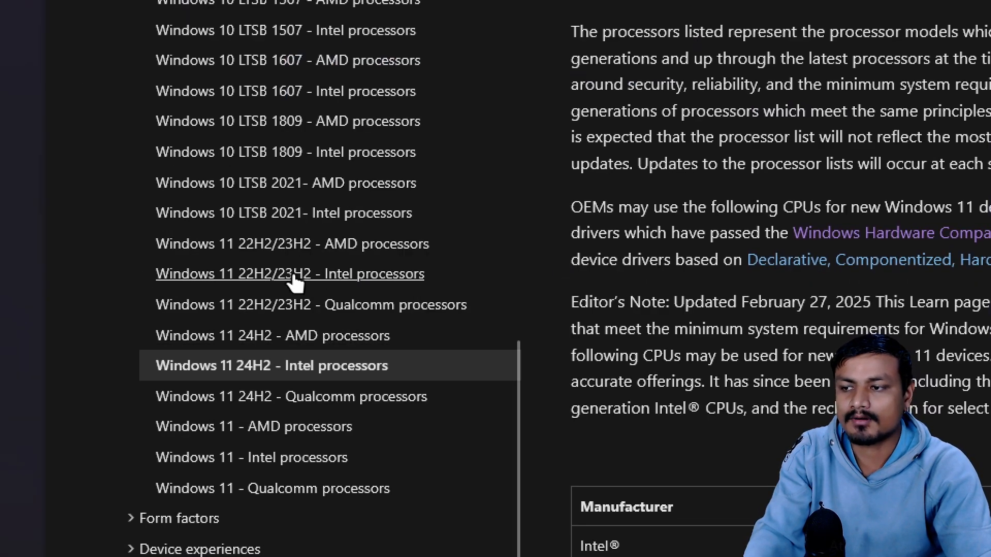
mouse_move(281, 300)
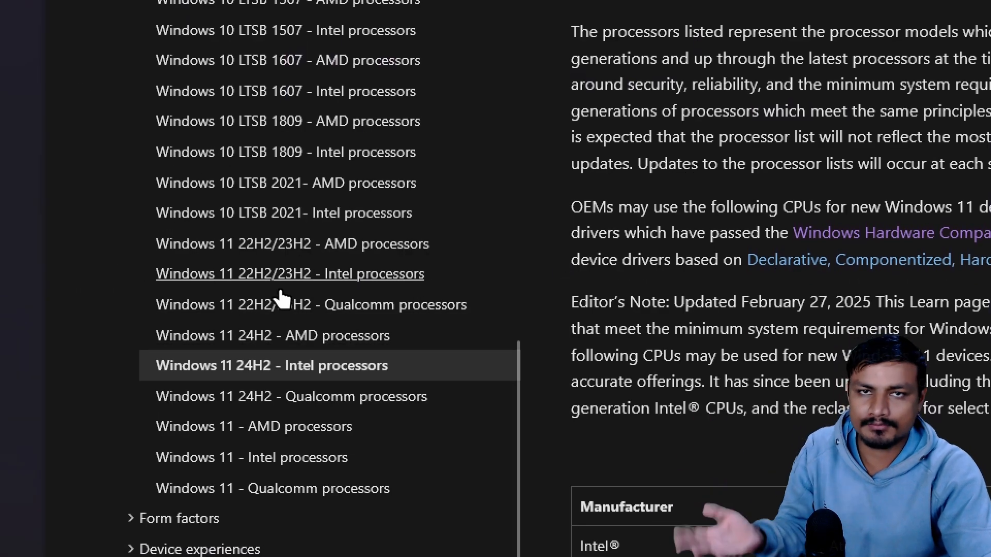
mouse_move(282, 212)
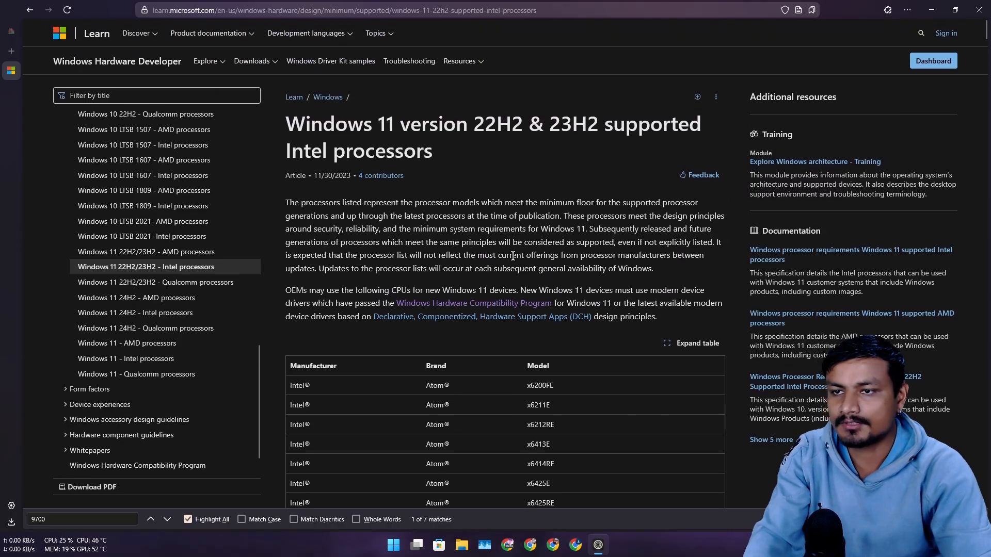
scroll("down", 3)
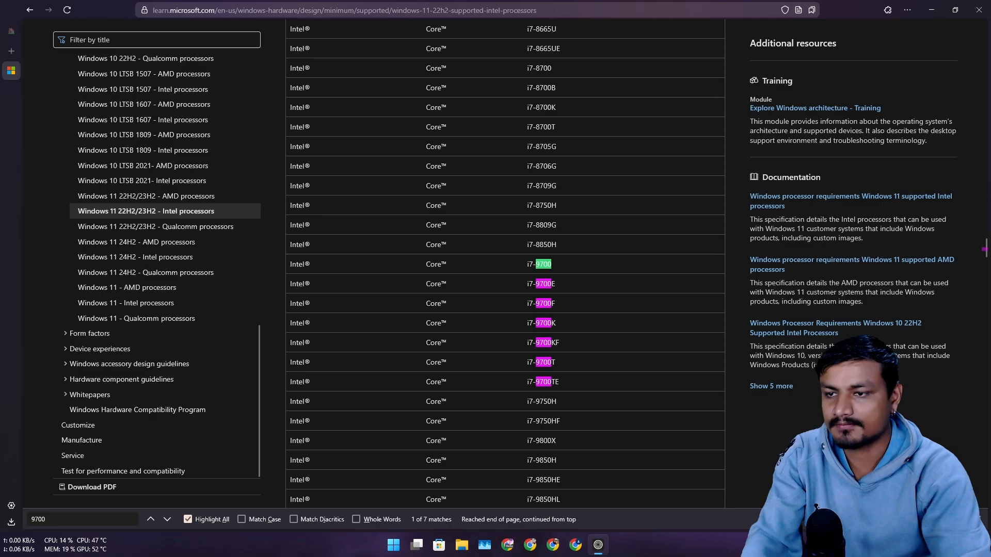
Go back to the 24H2 Intel processors article, zoom in, and reread the Editor's Note on 8th–10th gen CPUs
left_click(134, 257)
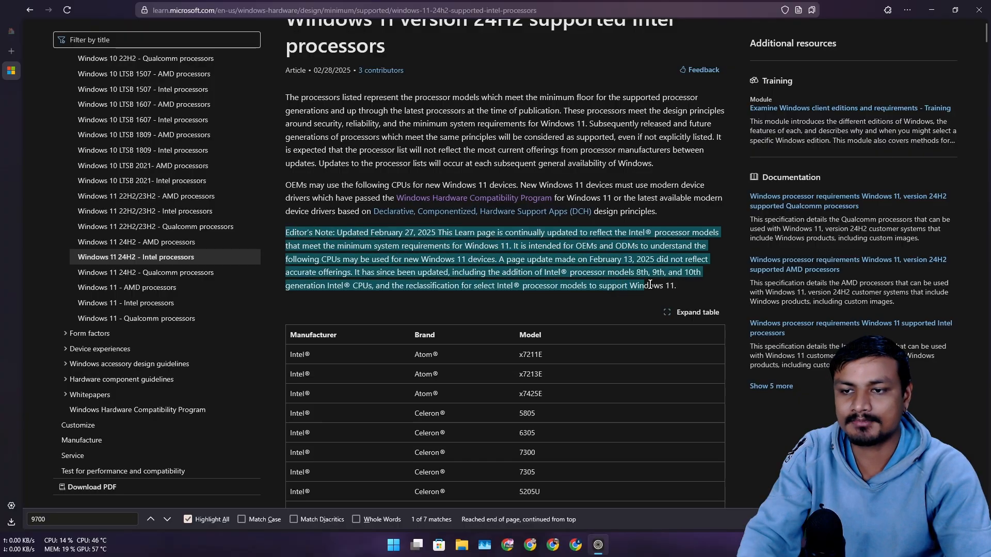
key("ctrl+plus")
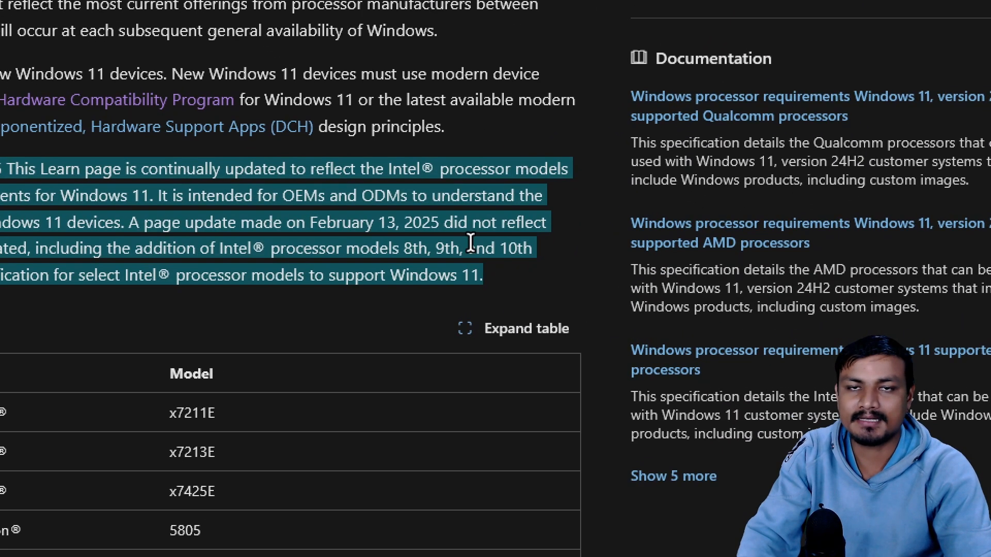
left_click(402, 247)
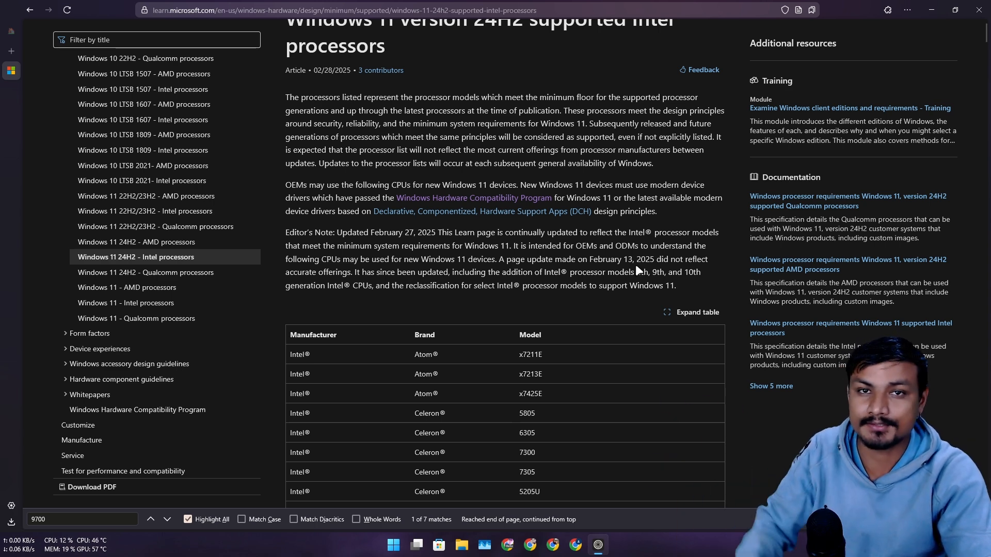
mouse_move(638, 271)
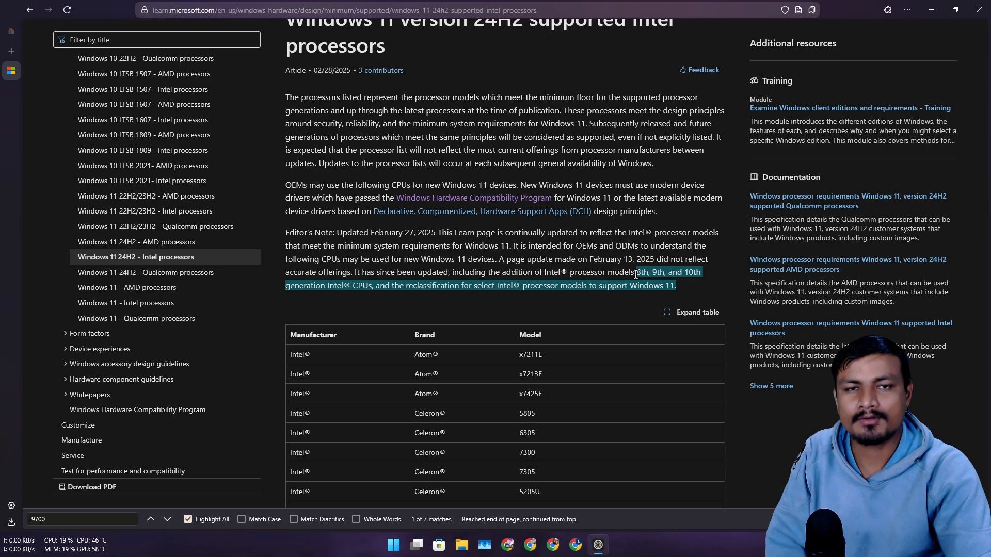
scroll("down", 3)
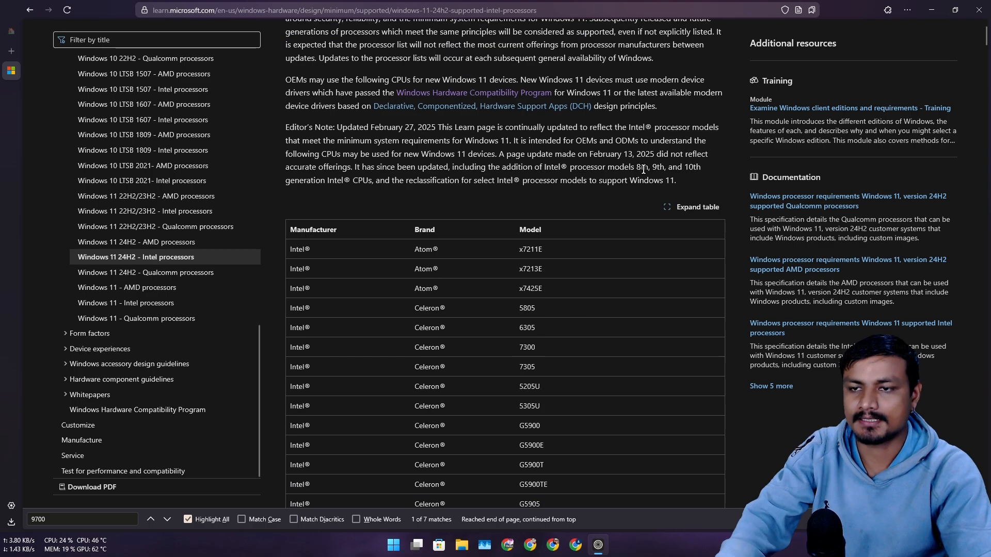